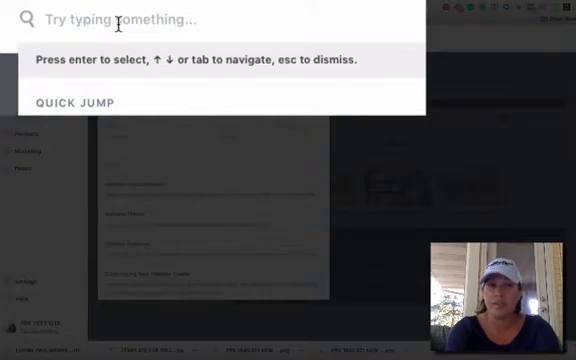
# - Jump to the Sales Pages list via Quick Jump search for "sales"
pyautogui.write('sales')
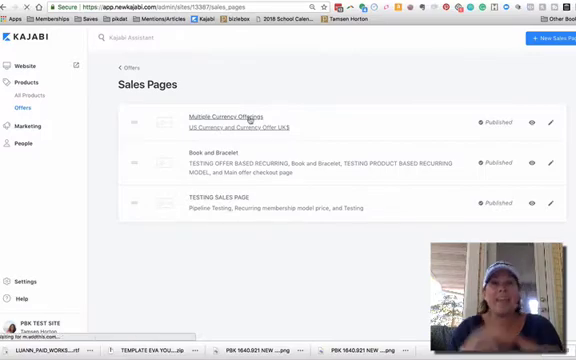
# - Edit the Multiple Currency Offerings page and review its attached offers and URL
pyautogui.click(192, 112)
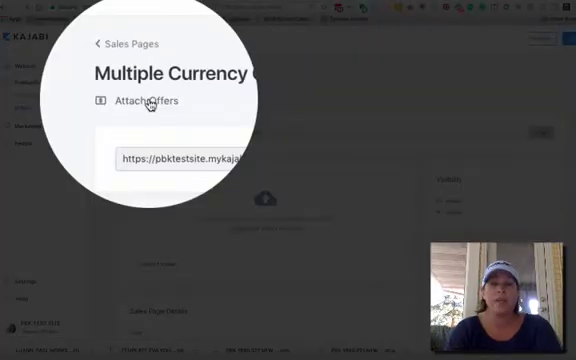
pyautogui.click(150, 100)
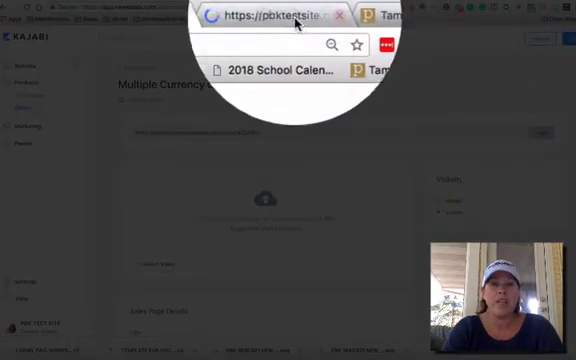
# - Preview the live page's pricing options, enter Testing Product 1 checkout, then return to settings
pyautogui.click(290, 16)
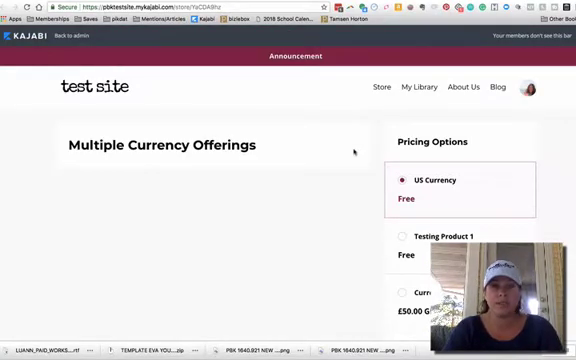
pyautogui.scroll(-3)
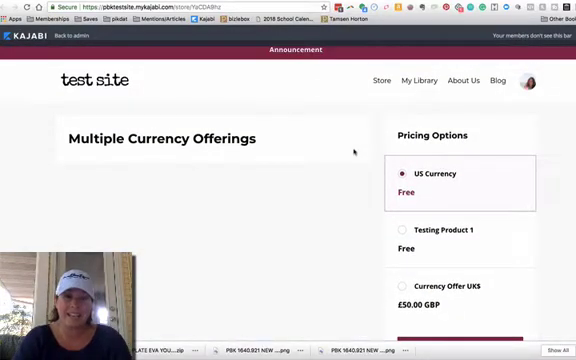
pyautogui.scroll(-3)
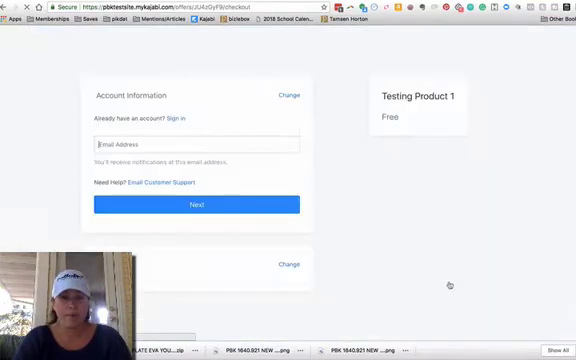
pyautogui.click(192, 144)
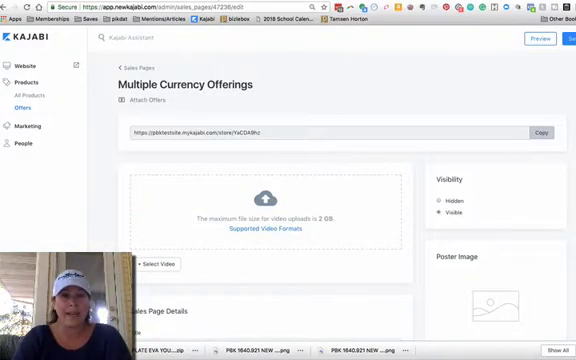
pyautogui.moveTo(284, 124)
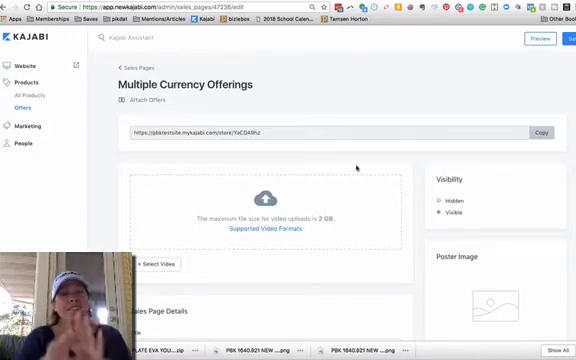
pyautogui.scroll(-3)
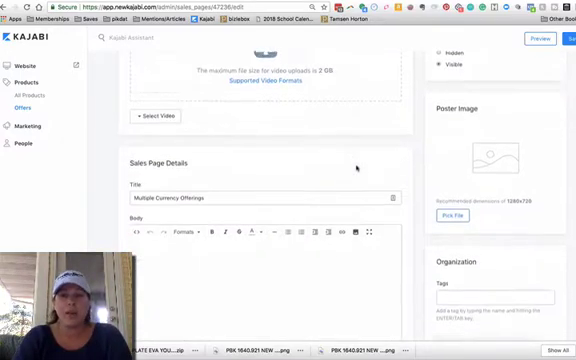
pyautogui.scroll(-3)
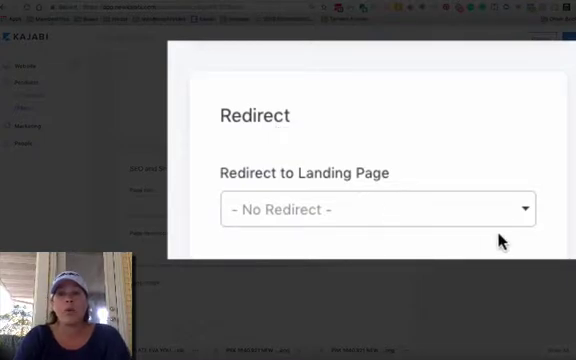
# - Review the landing pages available in the Redirect to Landing Page dropdown
pyautogui.click(376, 210)
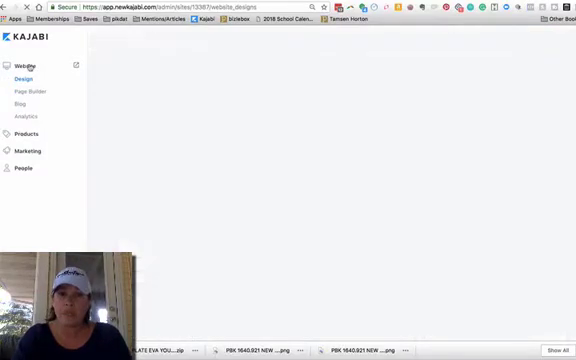
# - Customize the Store standard page, loading the PBK Test Site theme editor with its sections
pyautogui.click(26, 80)
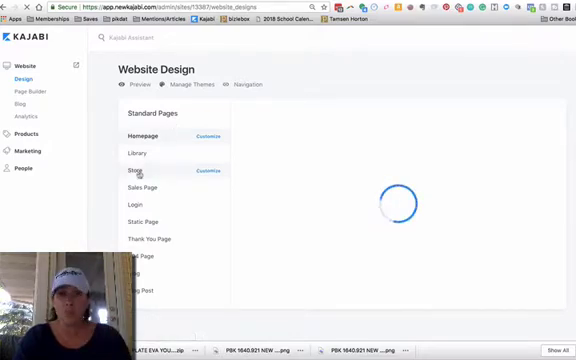
pyautogui.click(204, 172)
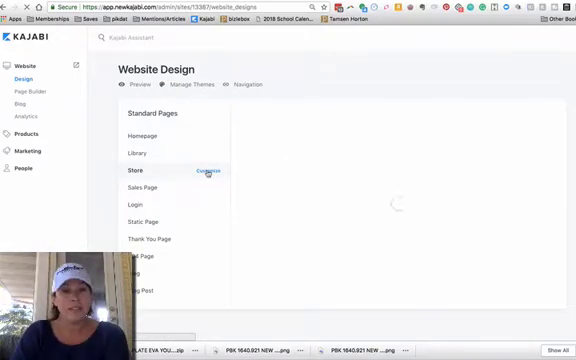
pyautogui.click(208, 170)
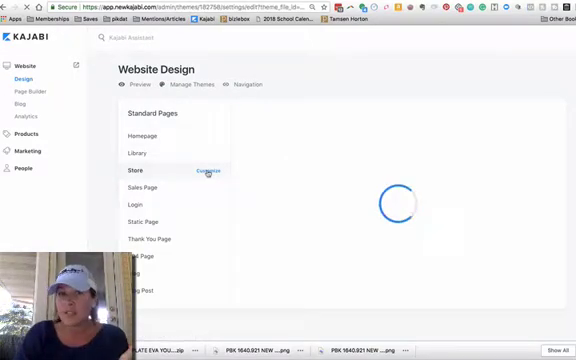
pyautogui.click(208, 172)
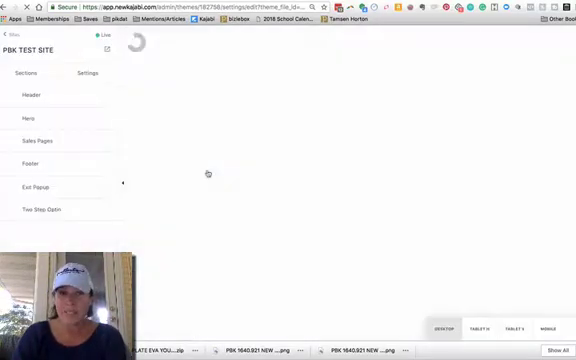